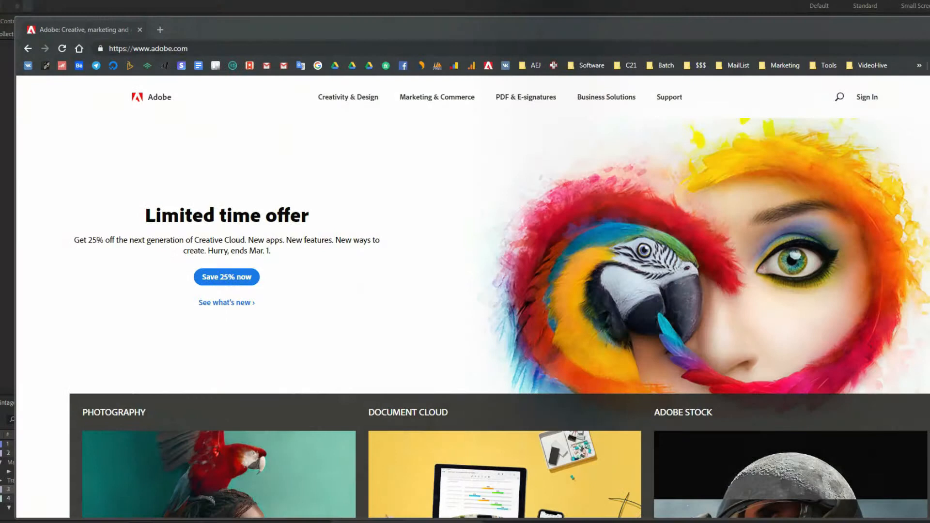
Step: Download AEJuice Pack Manager for Windows and open its zip archive
{"action": "left_click", "coordinate": [226, 277]}
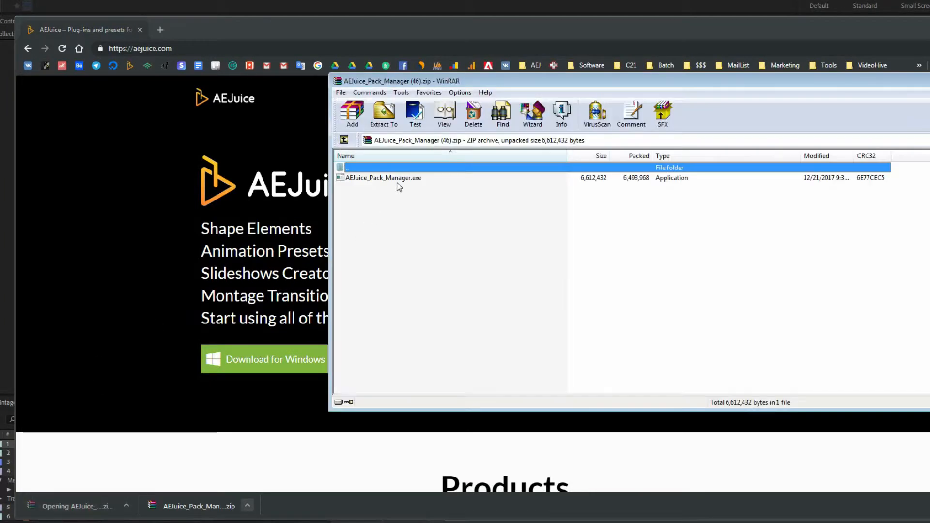
Step: Run AEJuice_Pack_Manager.exe from the archive and complete the installation
{"action": "double_click", "coordinate": [382, 177]}
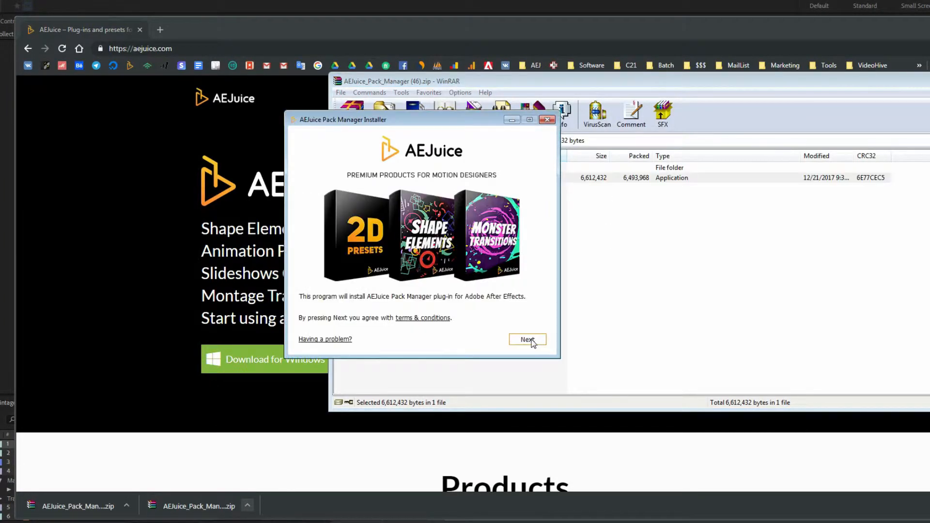
{"action": "left_click", "coordinate": [526, 339]}
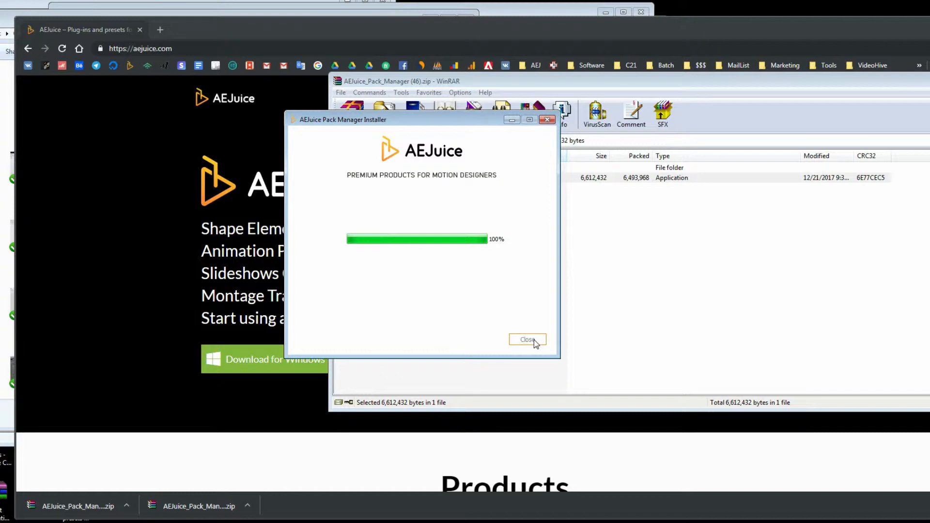
{"action": "left_click", "coordinate": [526, 339]}
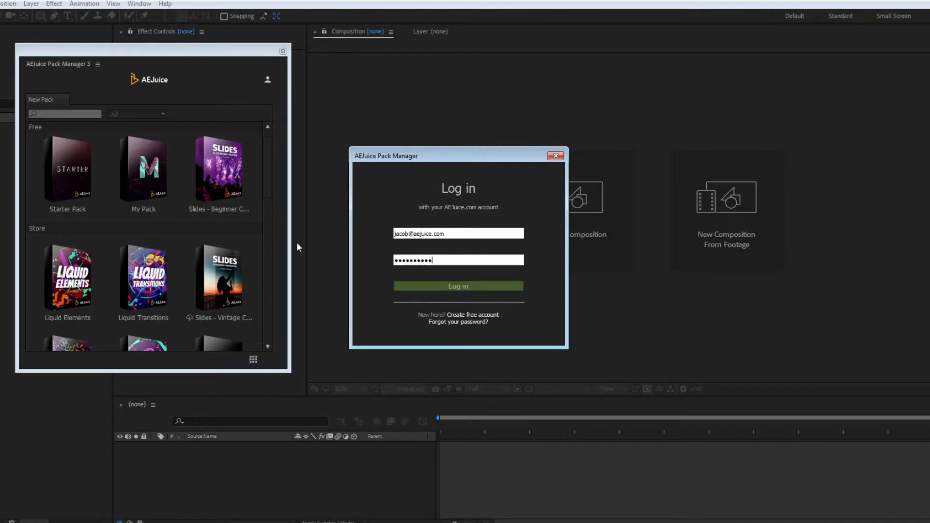
Step: Log in to AEJuice Pack Manager, open the Slides pack and start a new slideshow
{"action": "left_click", "coordinate": [458, 286]}
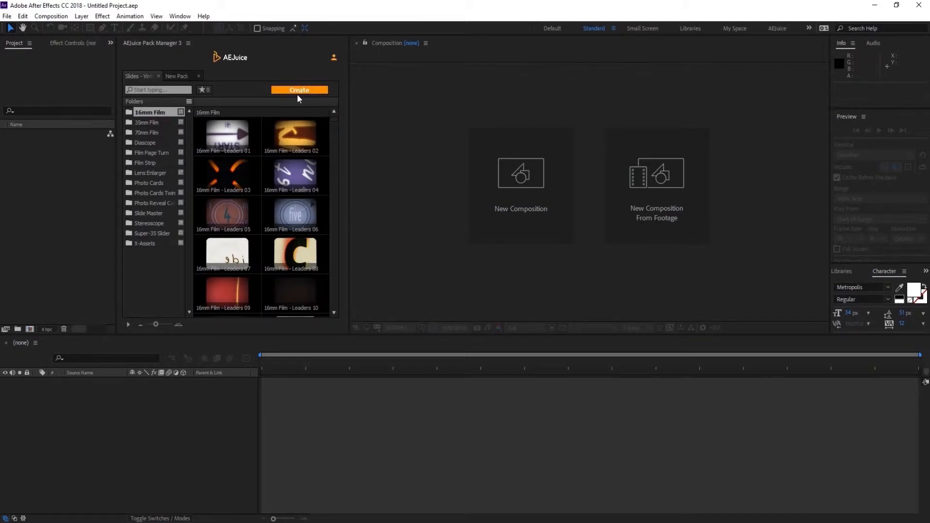
{"action": "left_click", "coordinate": [294, 137]}
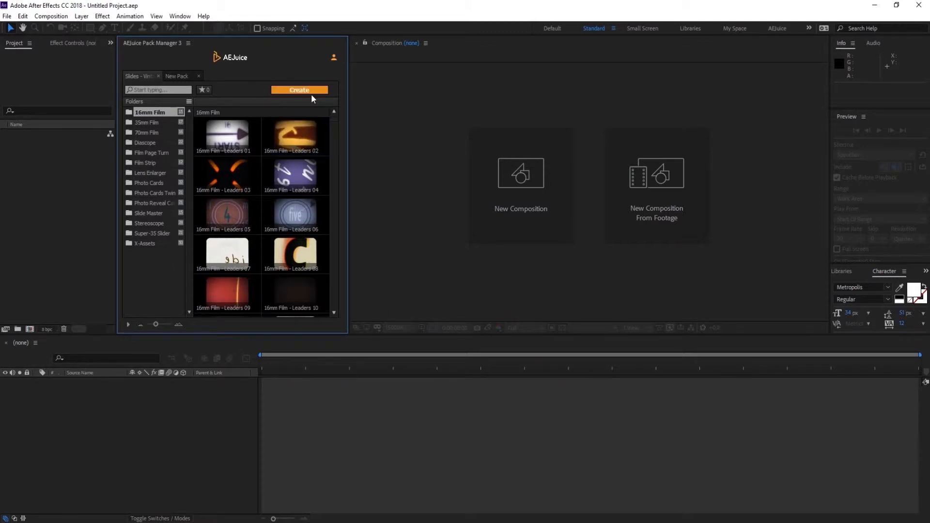
{"action": "left_click", "coordinate": [299, 90]}
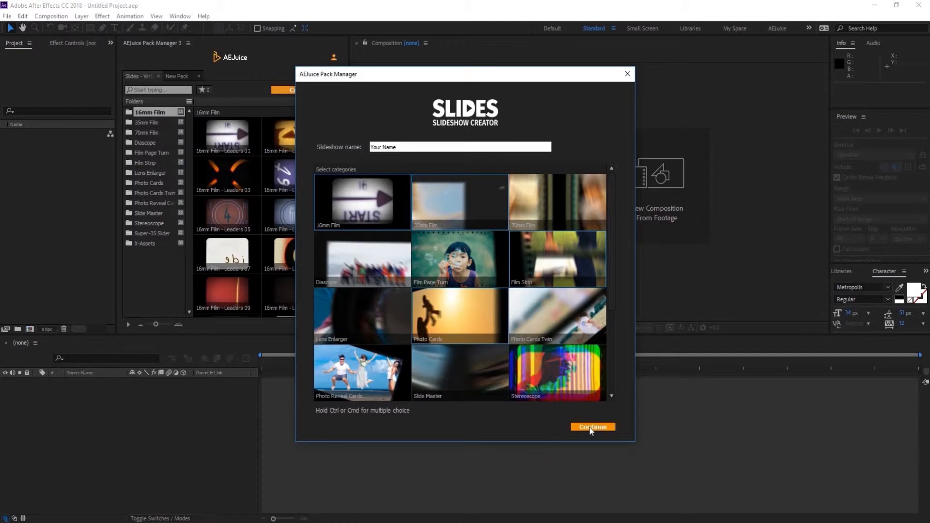
Step: Keep the 16mm Film category and upload the WeWontStopDreaming-preview music track
{"action": "left_click", "coordinate": [591, 427]}
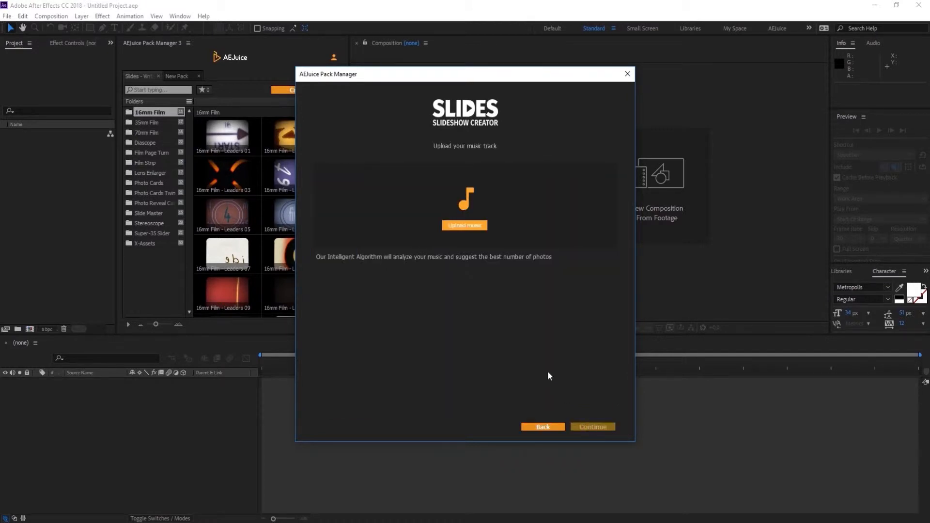
{"action": "left_click", "coordinate": [465, 225]}
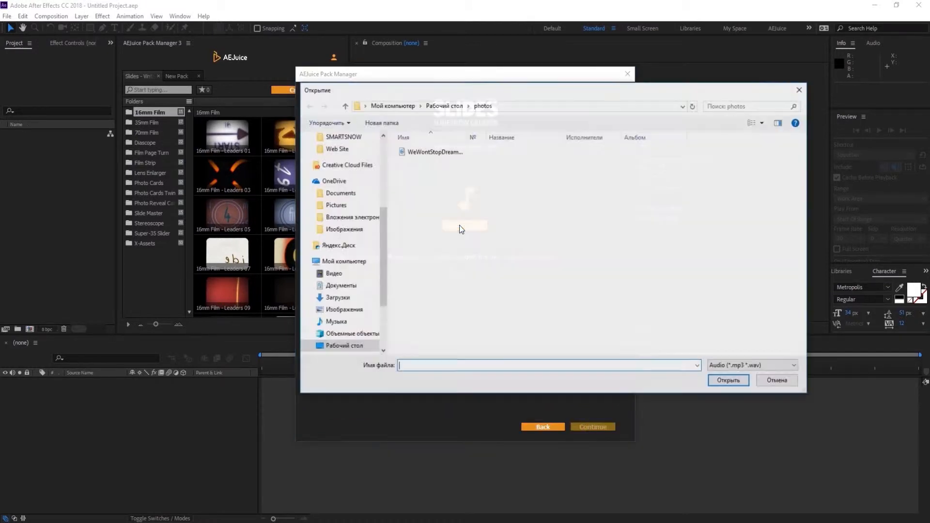
{"action": "left_click", "coordinate": [435, 151]}
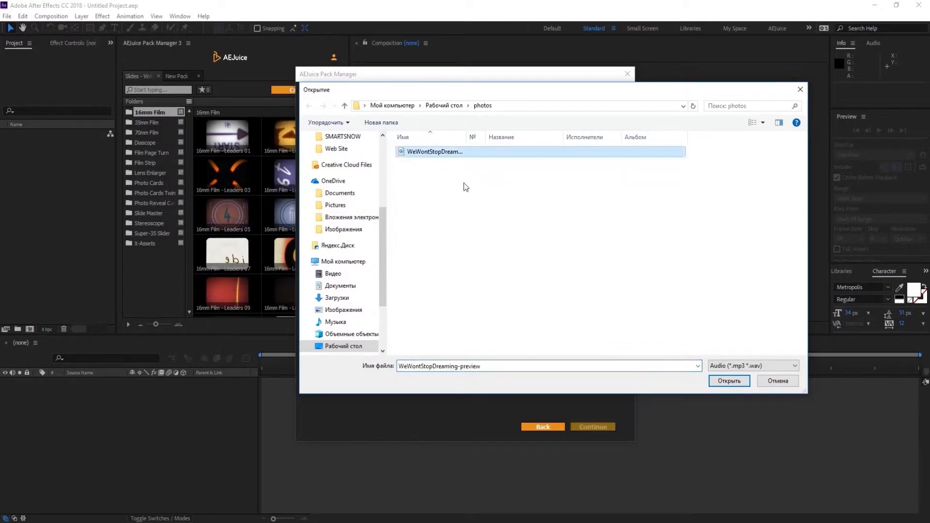
{"action": "left_click", "coordinate": [729, 380]}
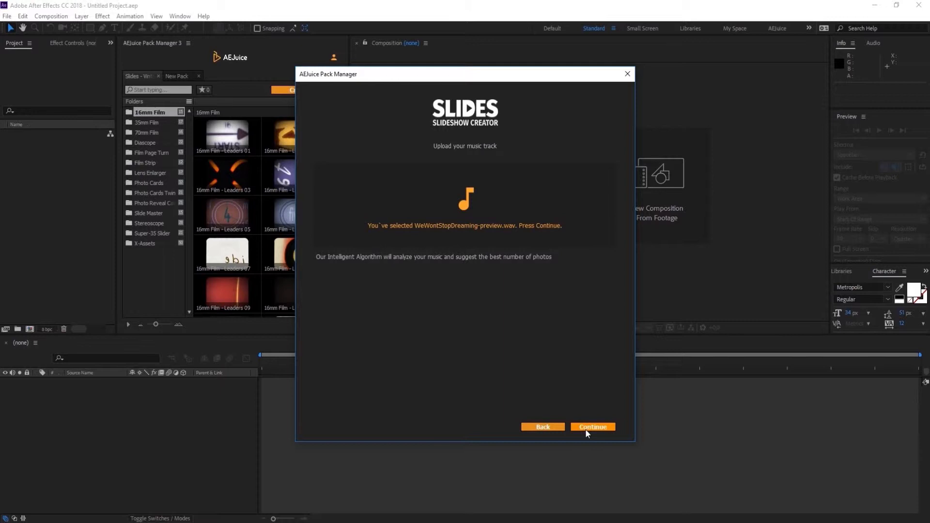
{"action": "left_click", "coordinate": [592, 426]}
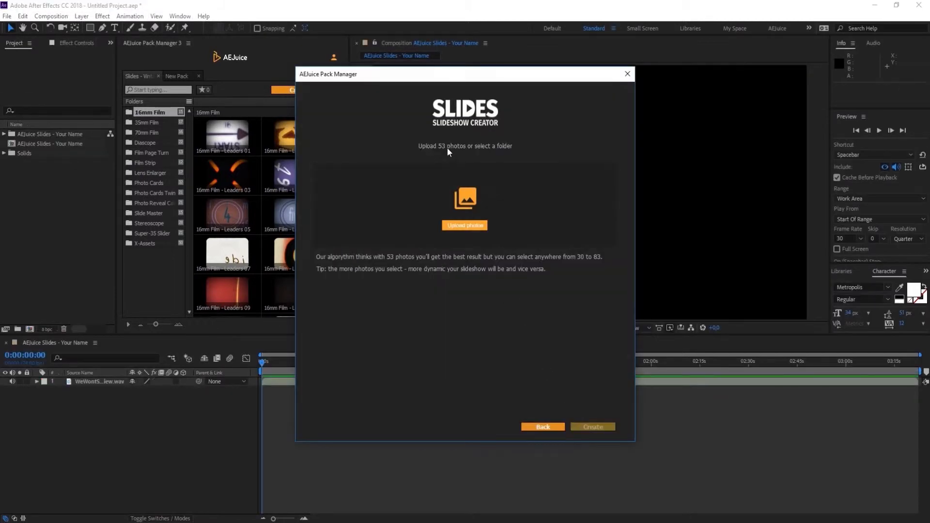
{"action": "mouse_move", "coordinate": [457, 202]}
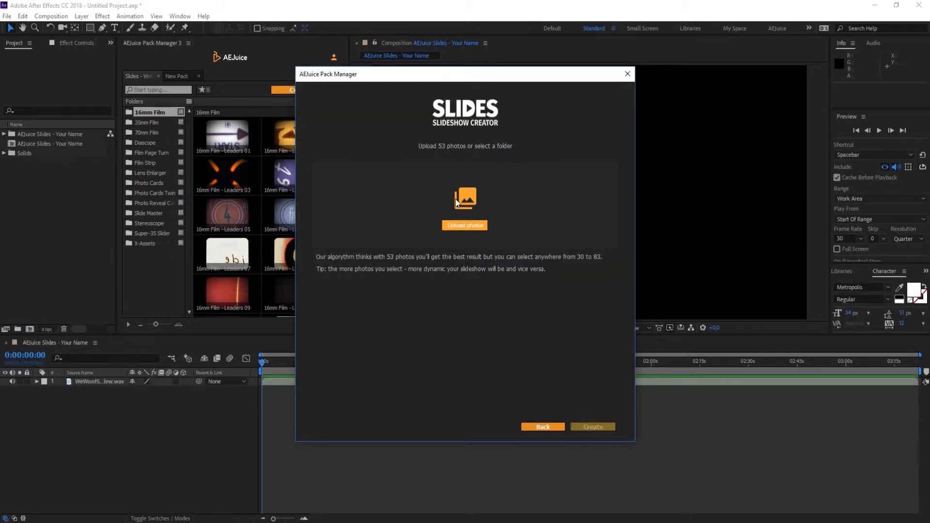
Step: Upload all 42 photos from the photos folder and generate the slideshow
{"action": "left_click", "coordinate": [464, 224]}
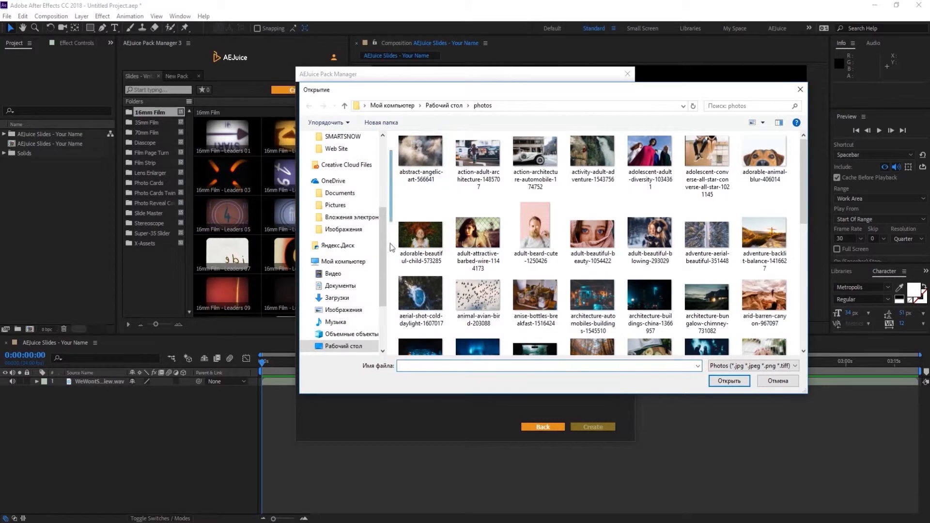
{"action": "key", "text": "ctrl+a"}
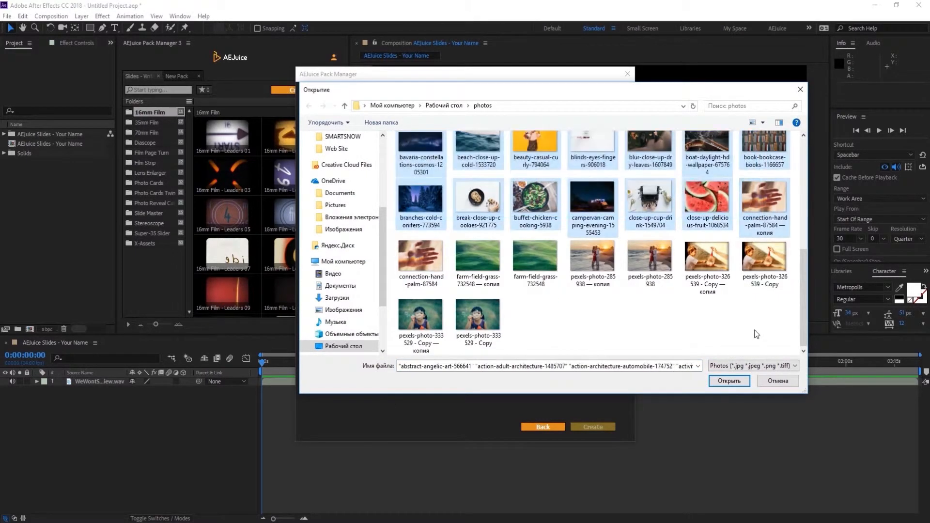
{"action": "left_click", "coordinate": [728, 381]}
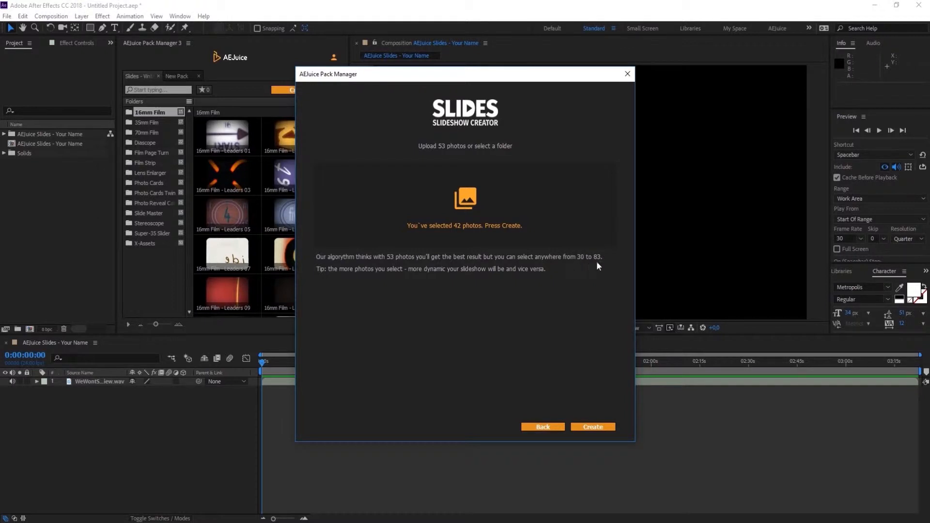
{"action": "mouse_move", "coordinate": [588, 289]}
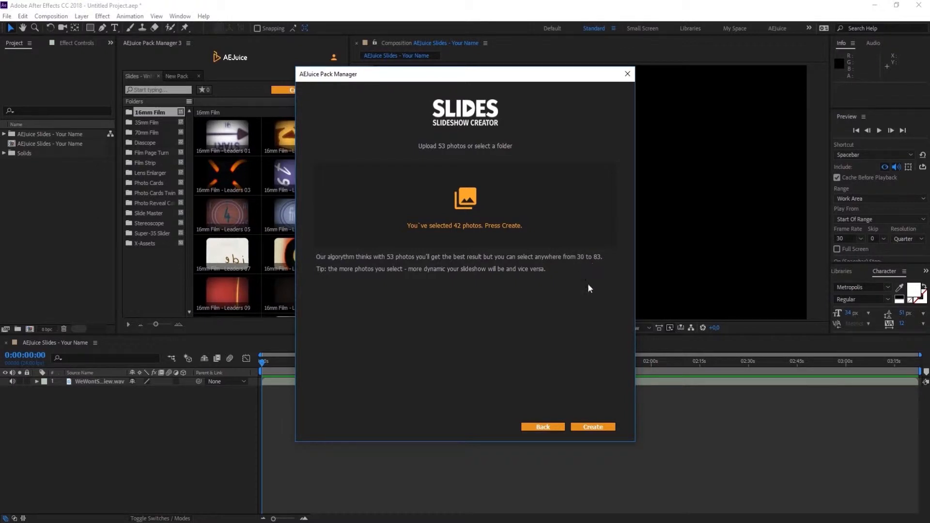
{"action": "left_click", "coordinate": [591, 426]}
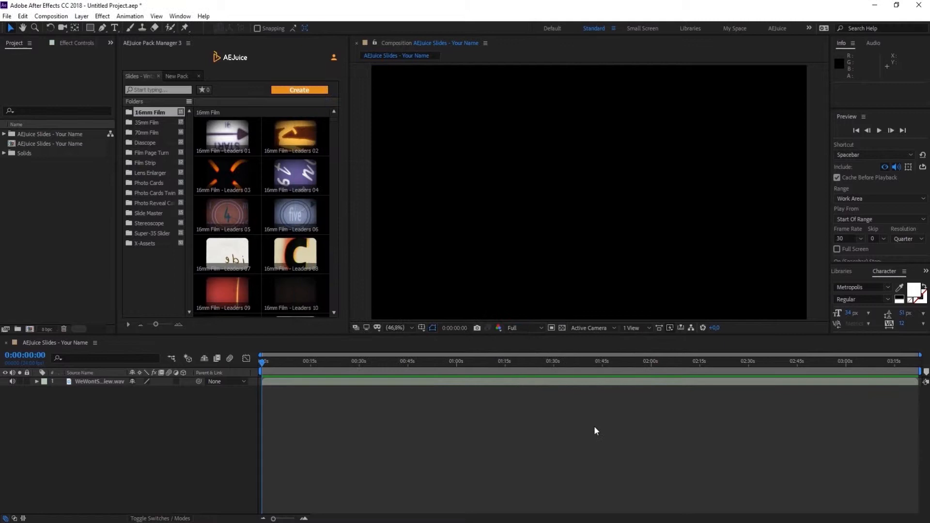
{"action": "left_click", "coordinate": [299, 89]}
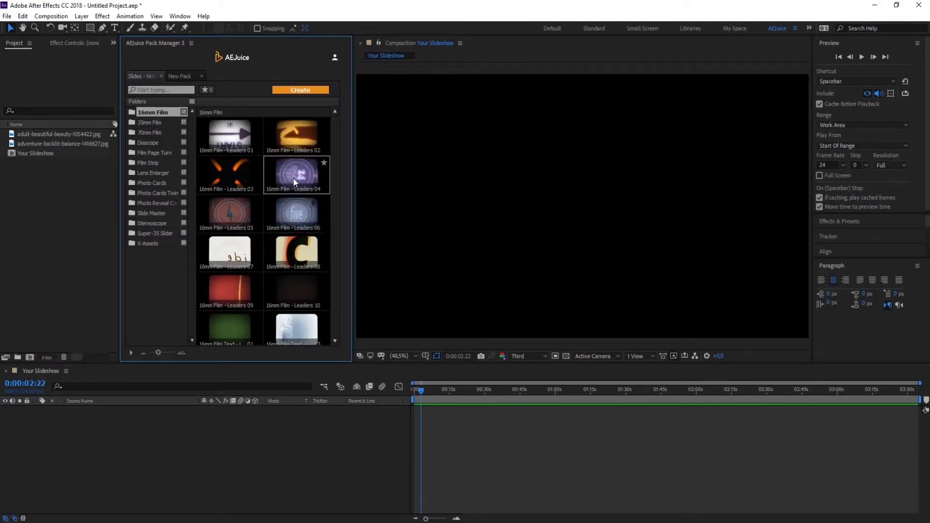
Step: Check the photo in a Photo Cards Twin slide, then reopen the Slides creator
{"action": "left_click", "coordinate": [156, 193]}
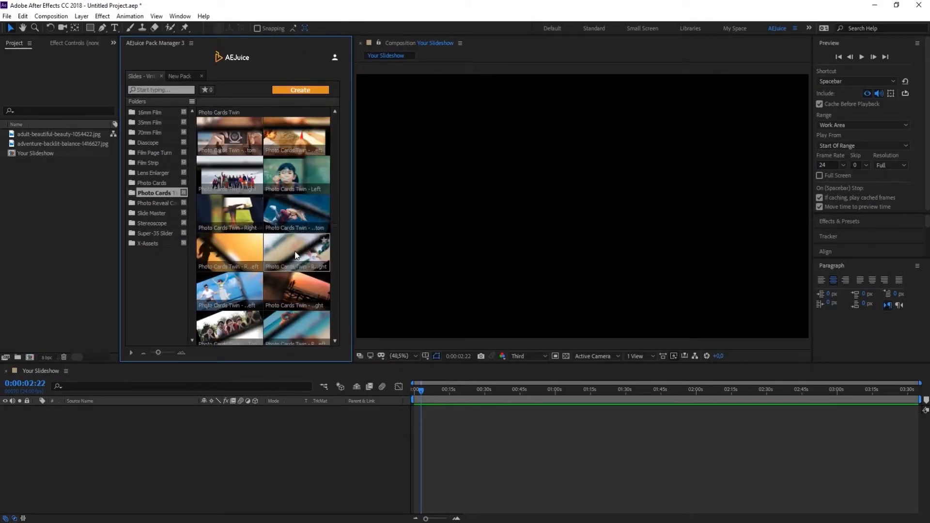
{"action": "left_click", "coordinate": [296, 251]}
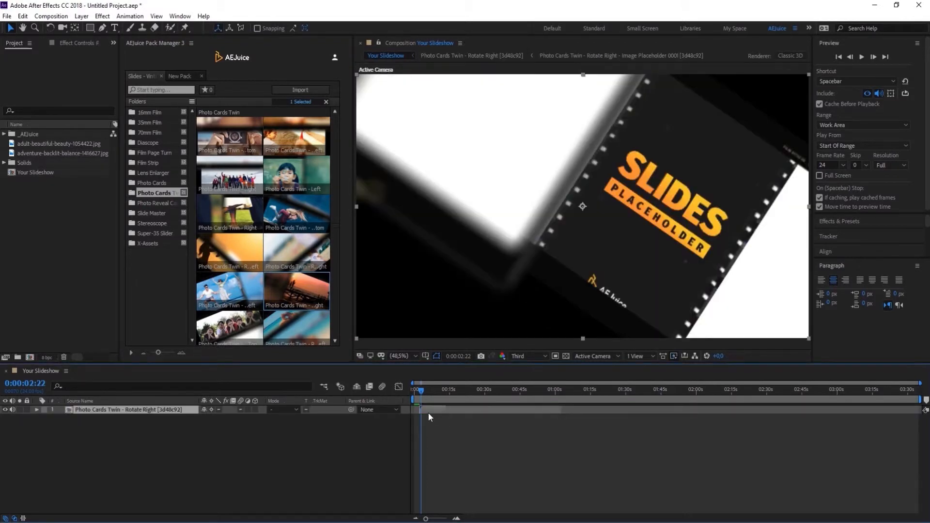
{"action": "left_click", "coordinate": [620, 56]}
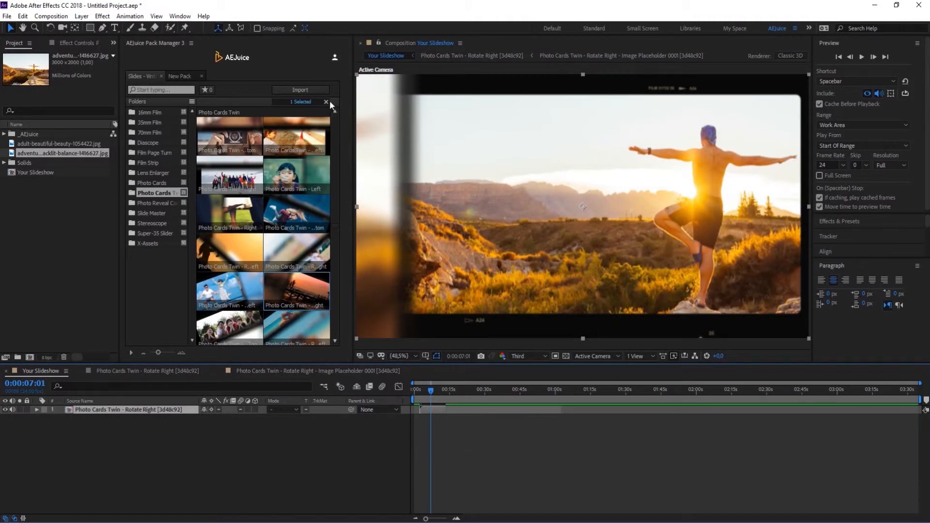
{"action": "left_click", "coordinate": [300, 90]}
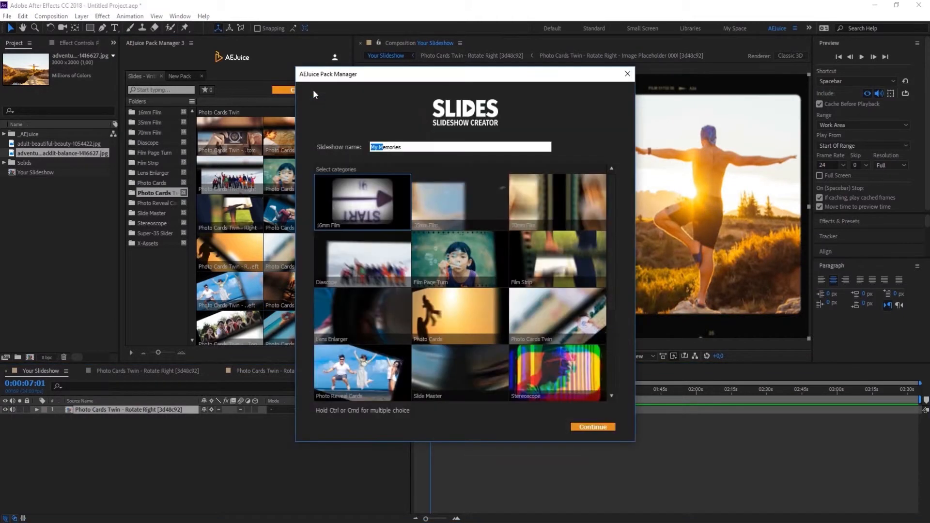
{"action": "mouse_move", "coordinate": [627, 166]}
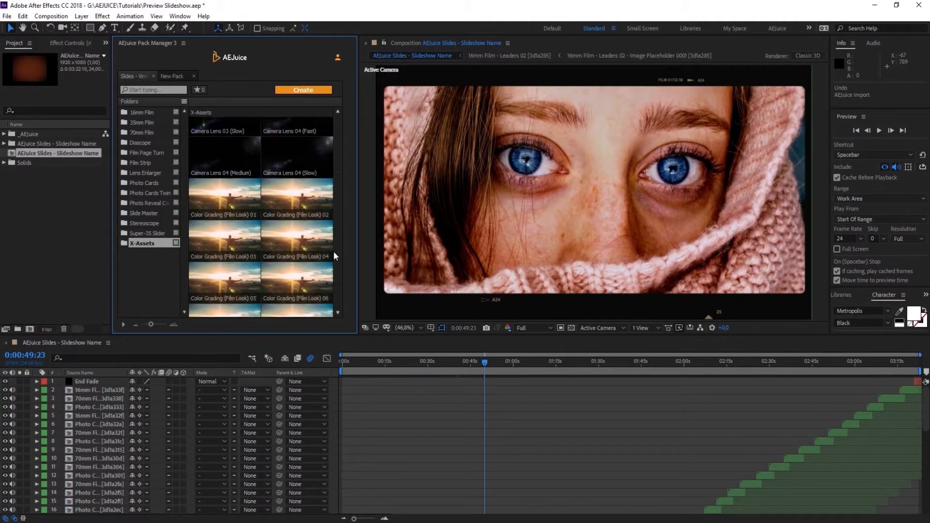
Step: Add the projector light overlay from X-Assets and open the Photo Cards - Rotate Top Left slide
{"action": "scroll", "scroll_direction": "down", "scroll_amount": 3}
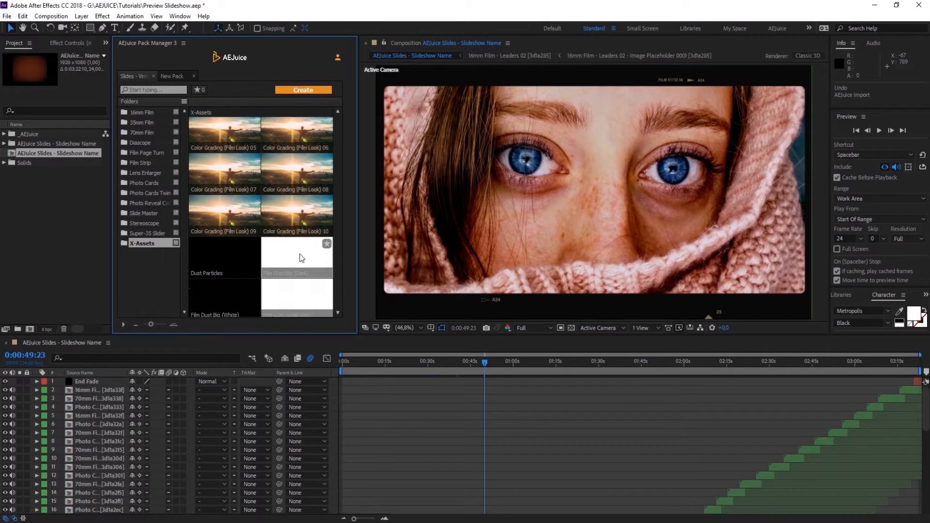
{"action": "scroll", "scroll_direction": "down", "scroll_amount": 3}
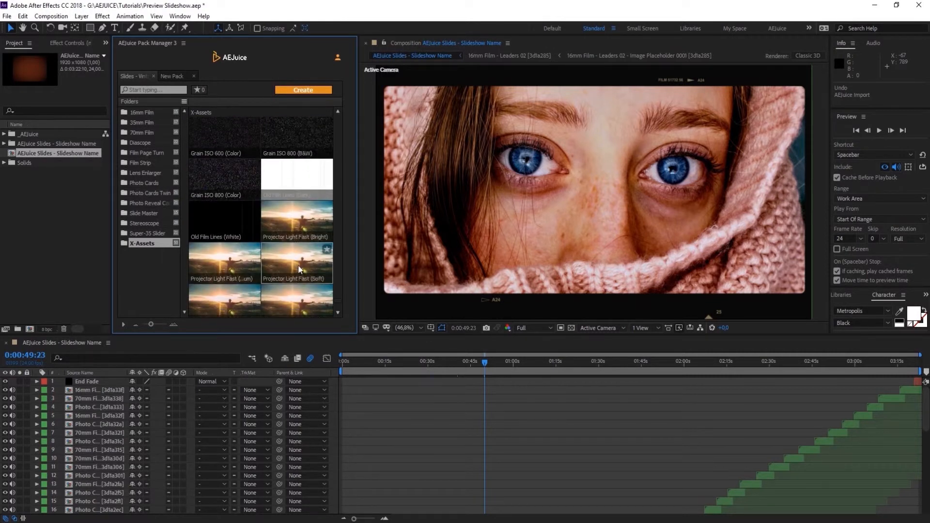
{"action": "scroll", "scroll_direction": "down", "scroll_amount": 3}
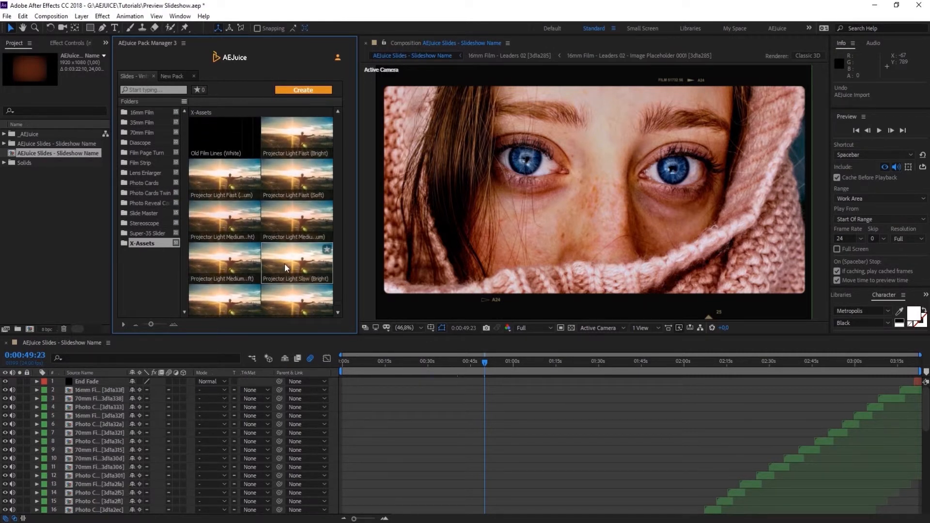
{"action": "left_click", "coordinate": [295, 263]}
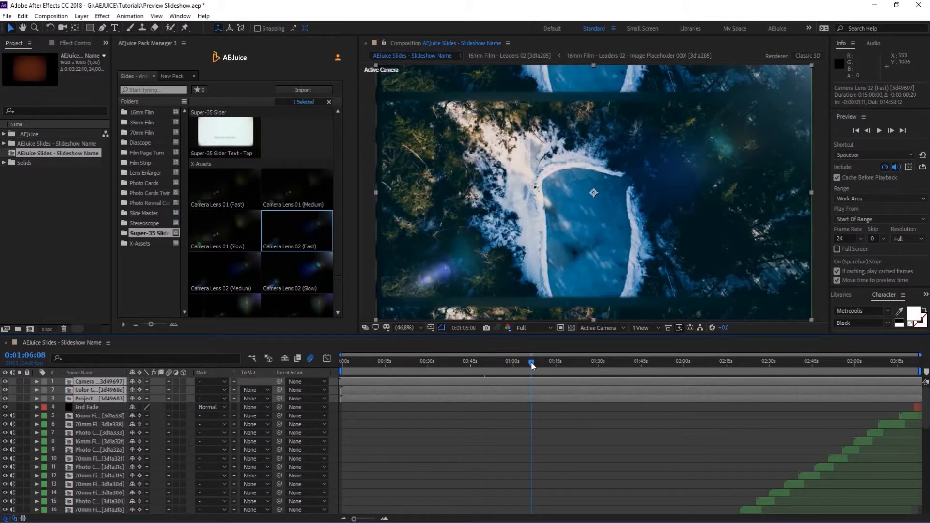
{"action": "left_click", "coordinate": [599, 361]}
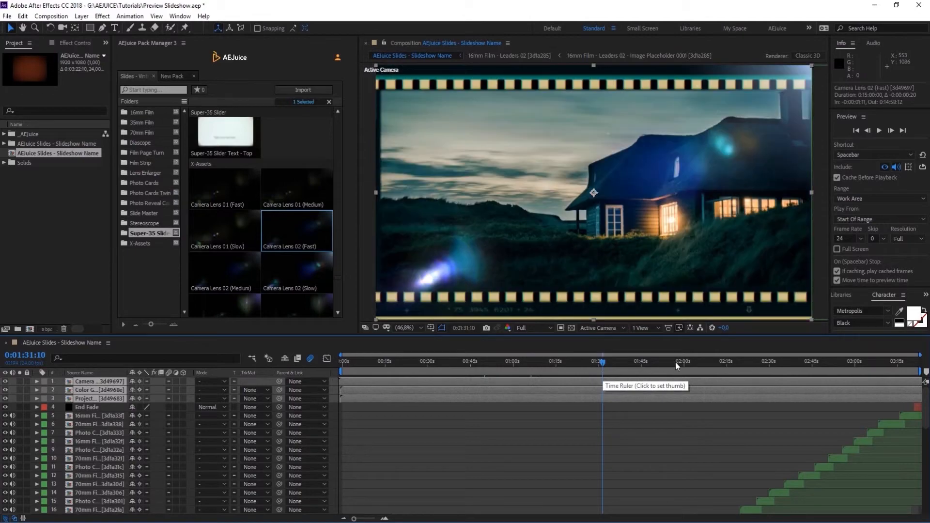
{"action": "left_click", "coordinate": [673, 361]}
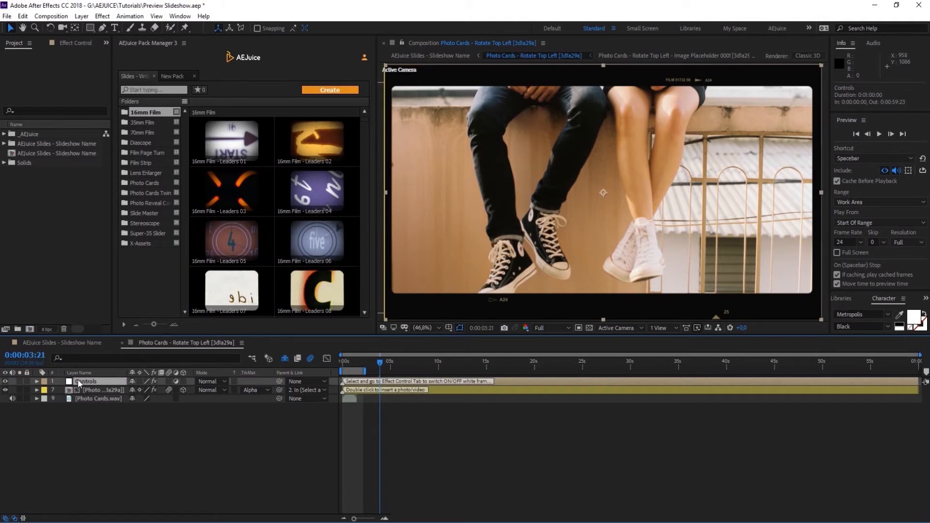
Step: View the Controls layer's White Frame option, then queue the slideshow in Media Encoder
{"action": "left_click", "coordinate": [75, 43]}
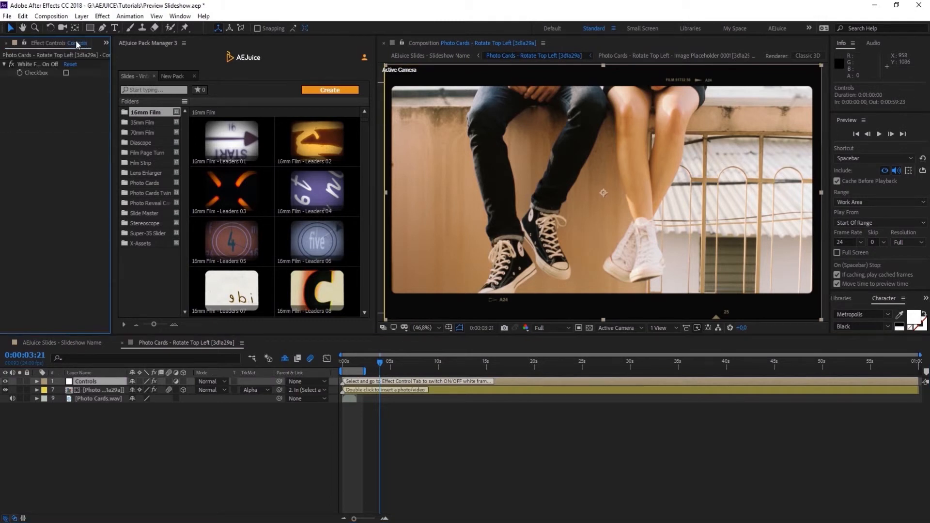
{"action": "left_click", "coordinate": [66, 72]}
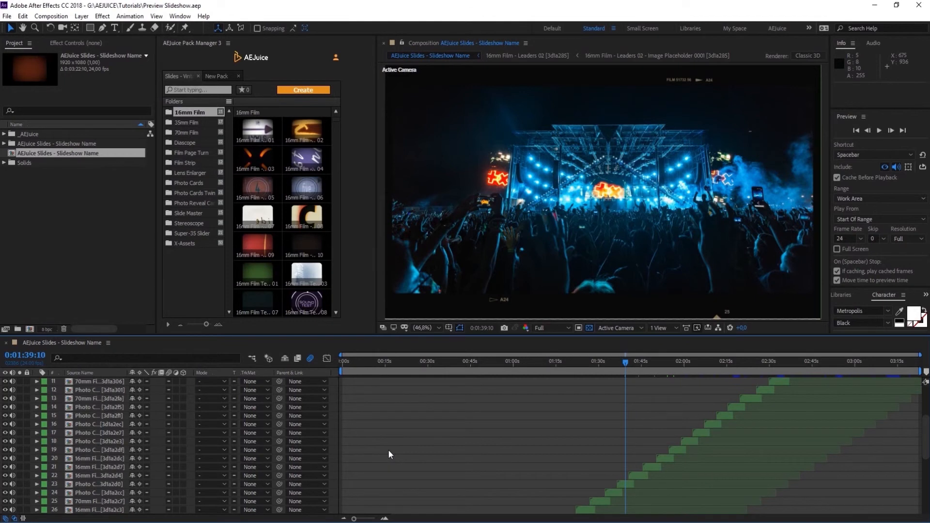
{"action": "mouse_move", "coordinate": [67, 49]}
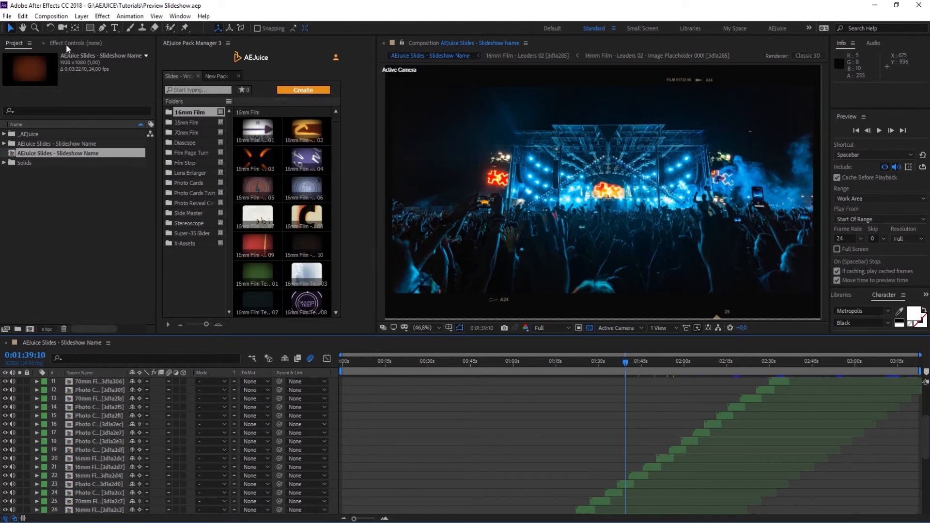
{"action": "left_click", "coordinate": [51, 16]}
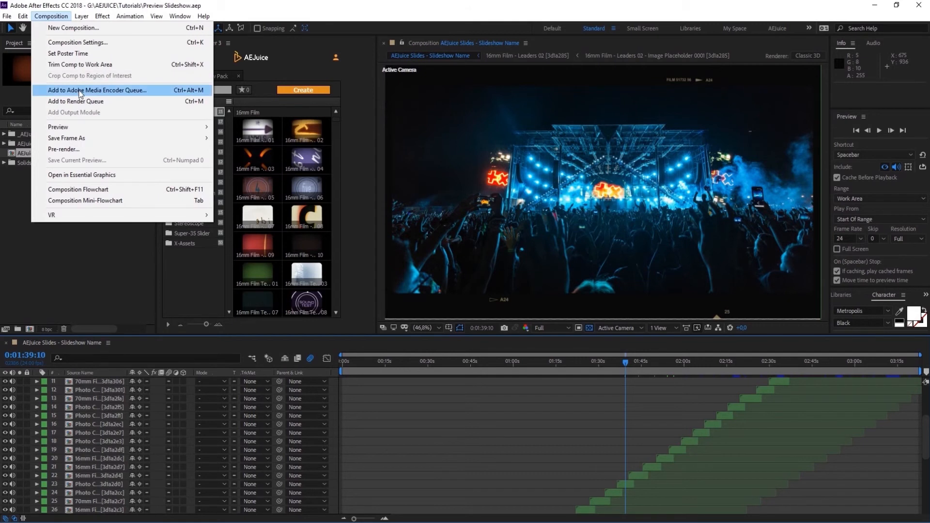
{"action": "left_click", "coordinate": [99, 90]}
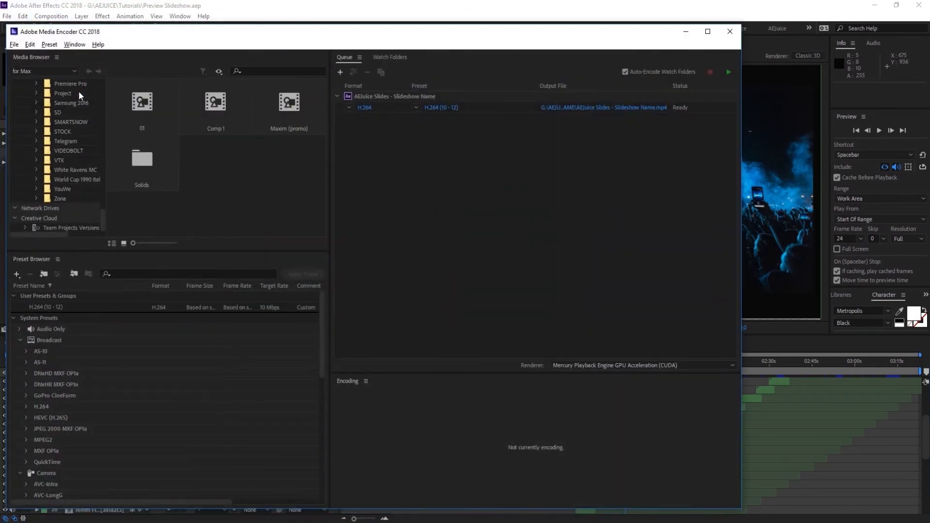
Step: Keep H.264 format and enable Use Maximum Render Quality in Export Settings
{"action": "left_click", "coordinate": [441, 108]}
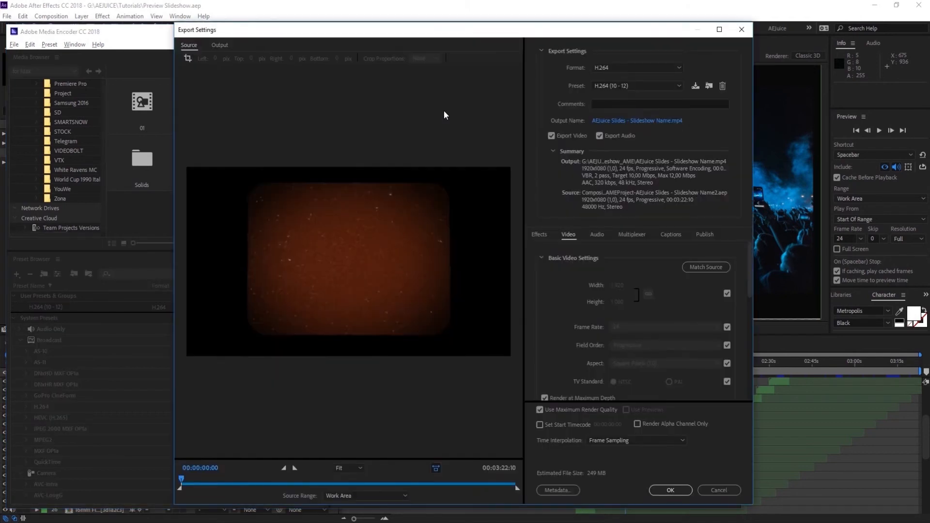
{"action": "mouse_move", "coordinate": [547, 85]}
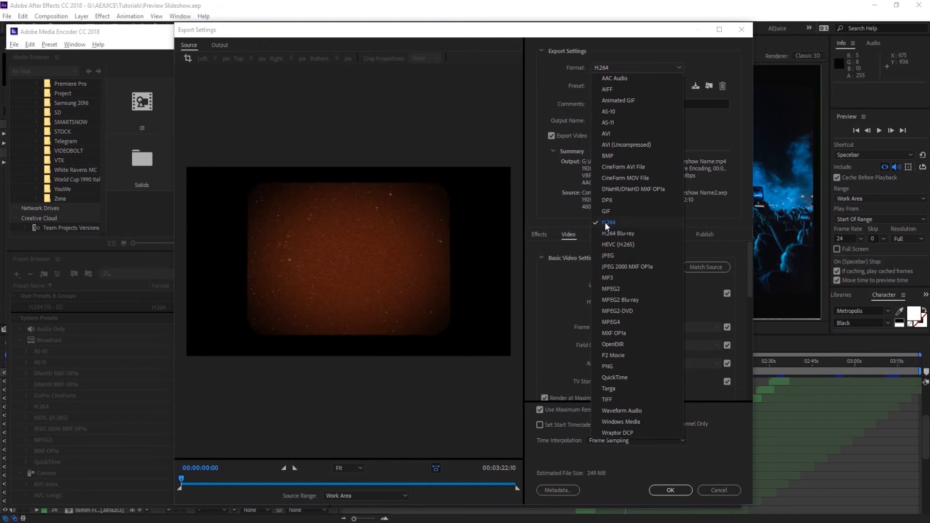
{"action": "left_click", "coordinate": [607, 222]}
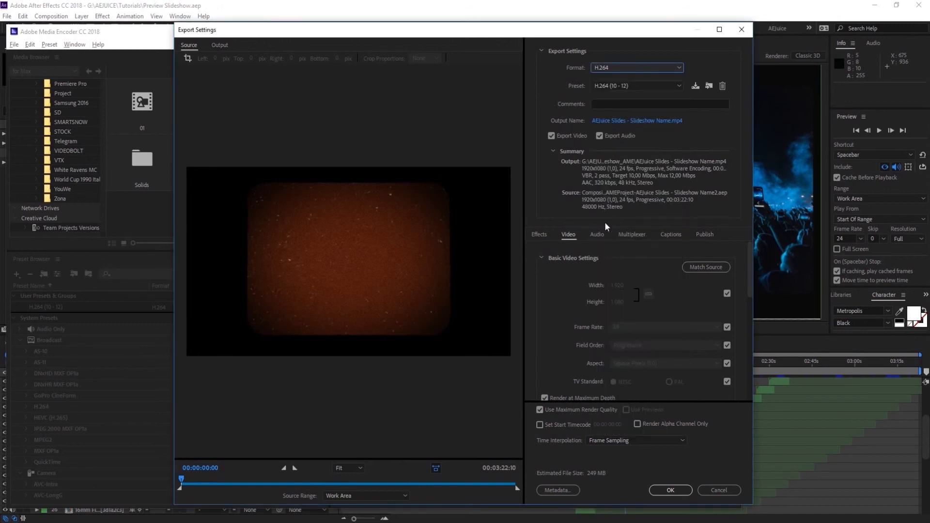
{"action": "left_click", "coordinate": [539, 409]}
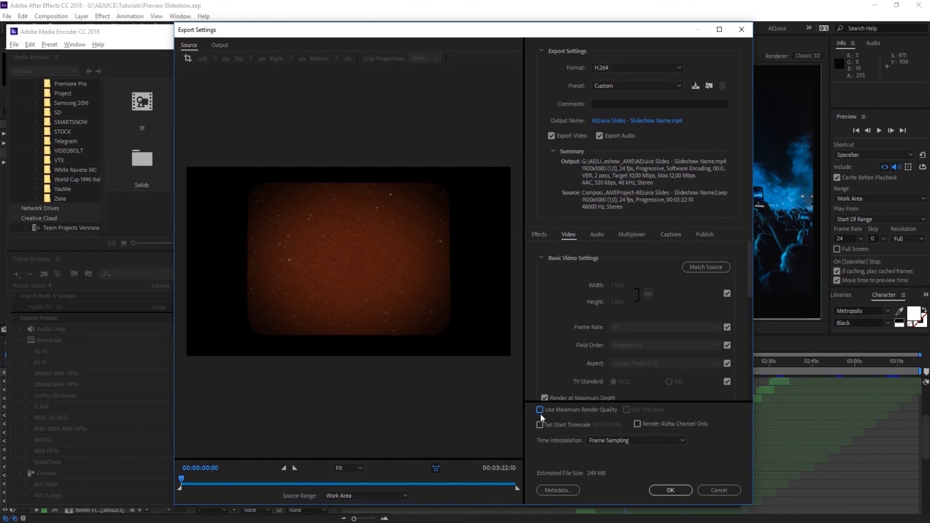
{"action": "left_click", "coordinate": [539, 409]}
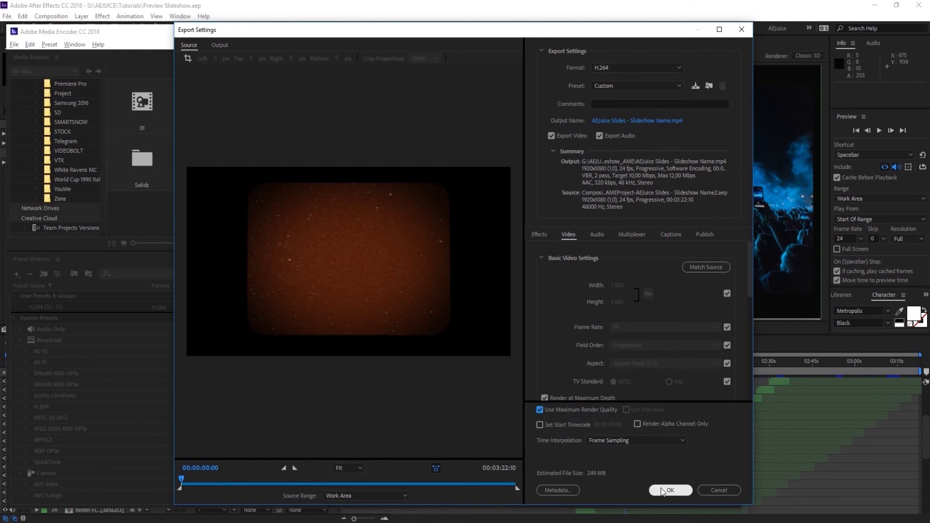
{"action": "left_click", "coordinate": [669, 489]}
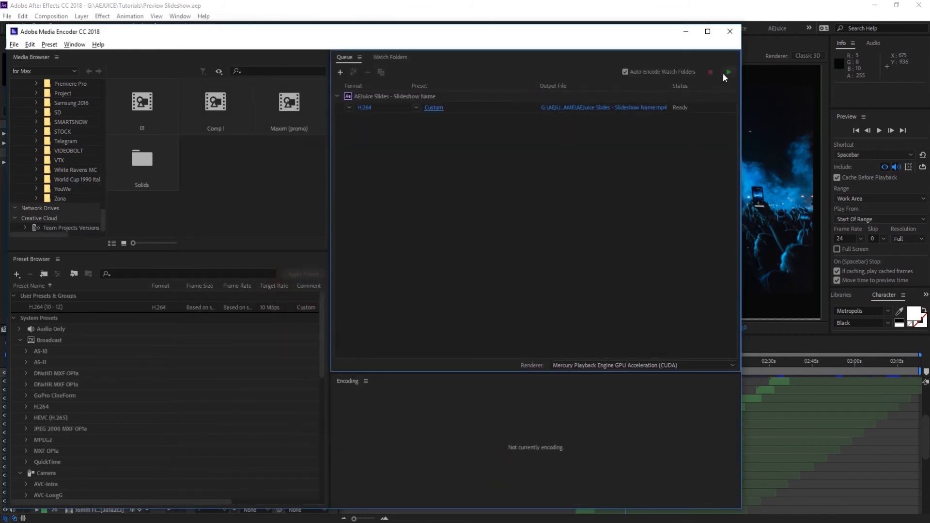